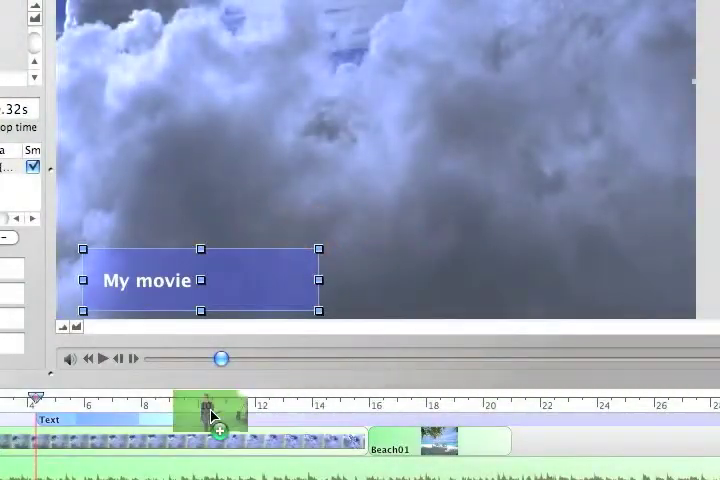
- Preview the layered title sequence briefly, then widen the pane showing the forest clip's filter node tree
click(108, 358)
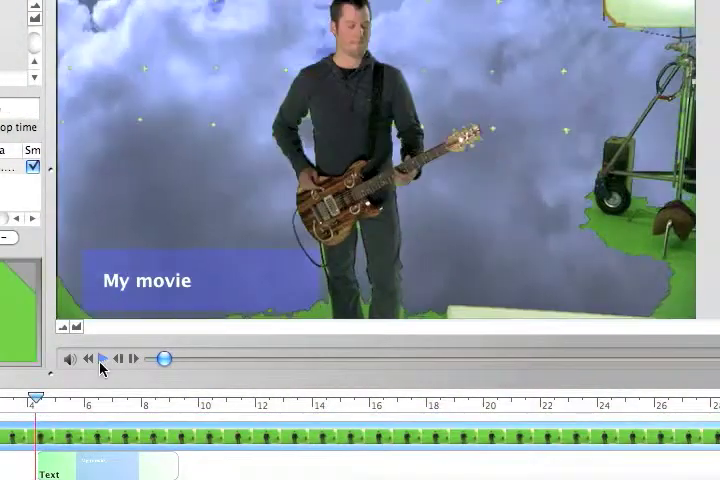
click(108, 358)
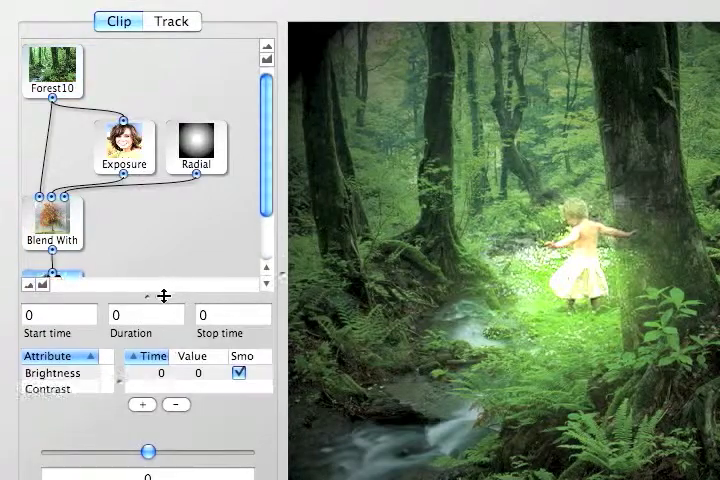
drag(148, 452, 128, 452)
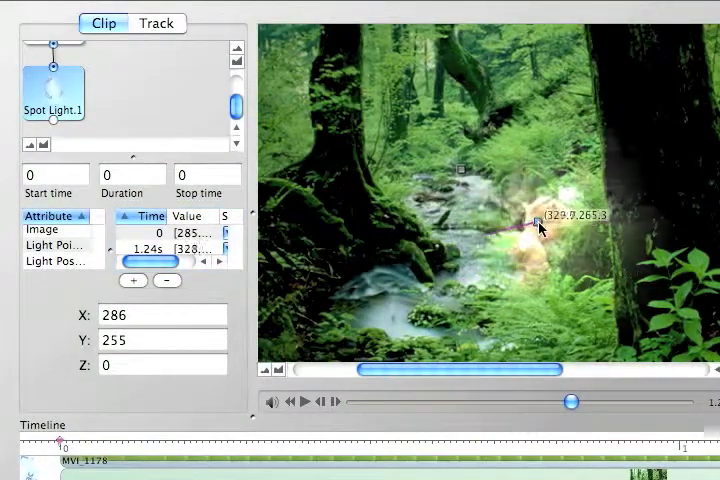
- Scrub the playhead back and forth to watch Spot Light 1's keyframed glow follow the child
drag(570, 400, 572, 400)
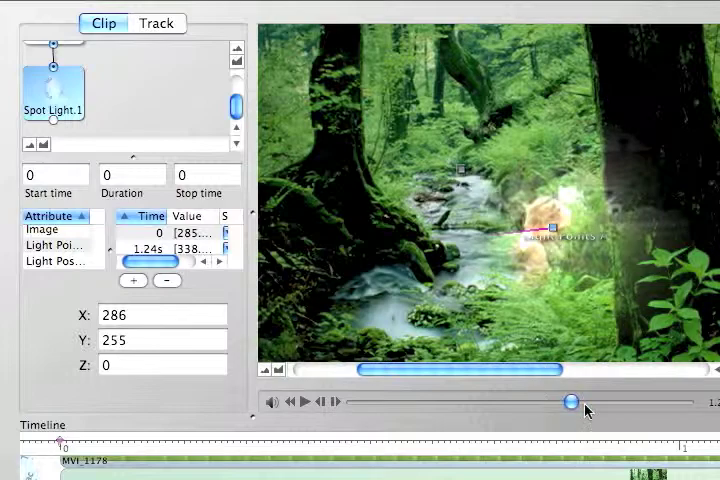
drag(576, 404, 384, 404)
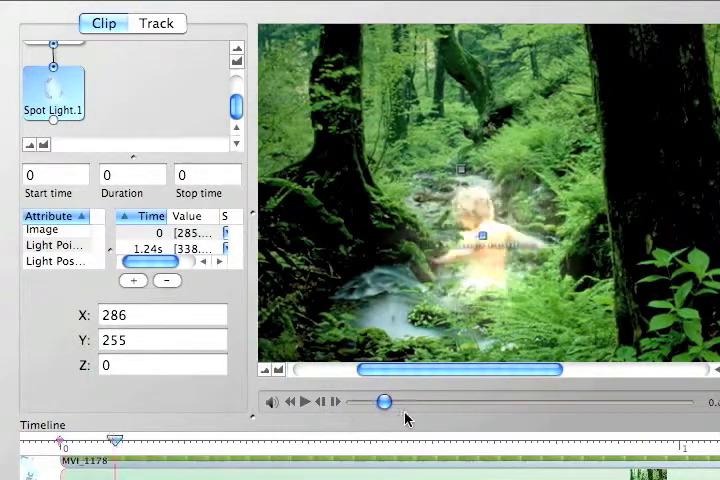
drag(384, 400, 596, 404)
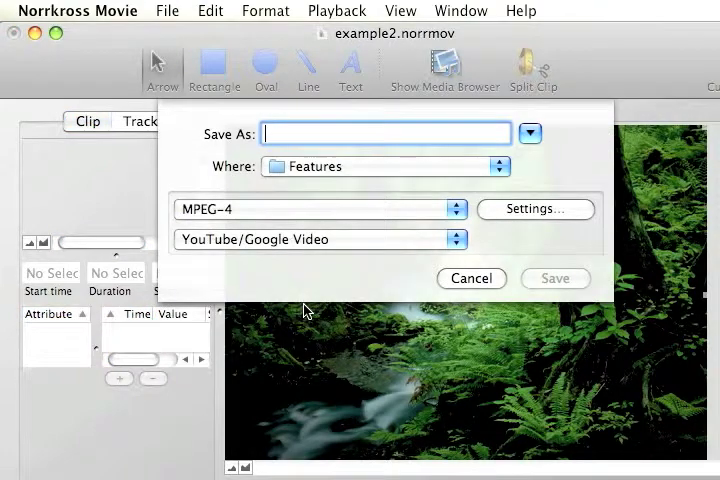
- Export the project as My movie.mp4 in MPEG-4 with the YouTube/Google Video preset
text(My movie.mp4)
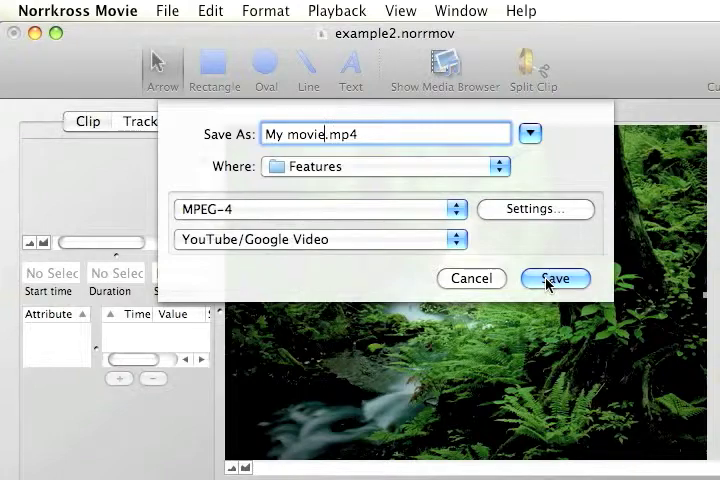
click(556, 278)
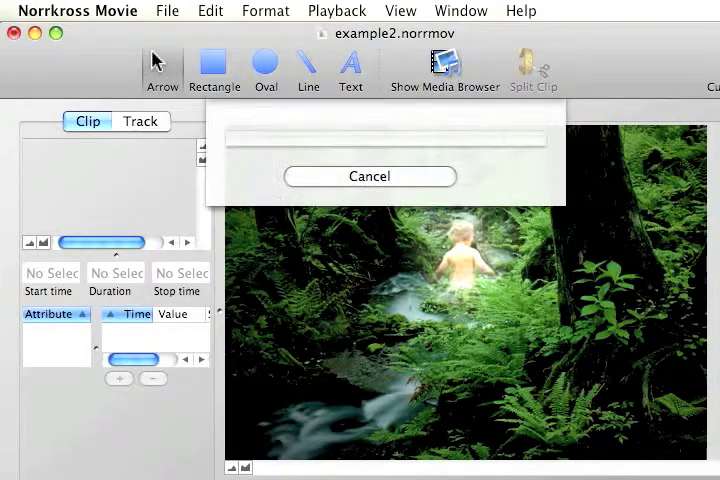